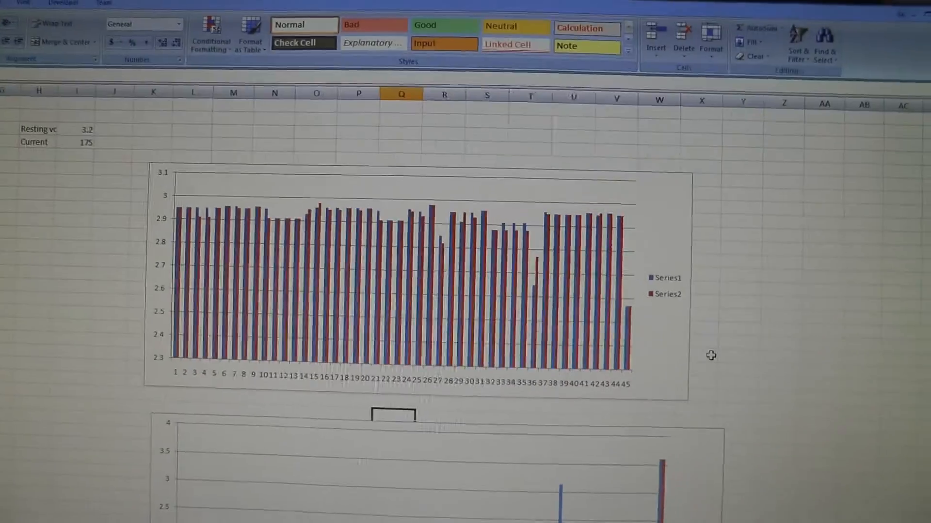
{"action": "scroll", "scroll_direction": "down", "scroll_amount": 3}
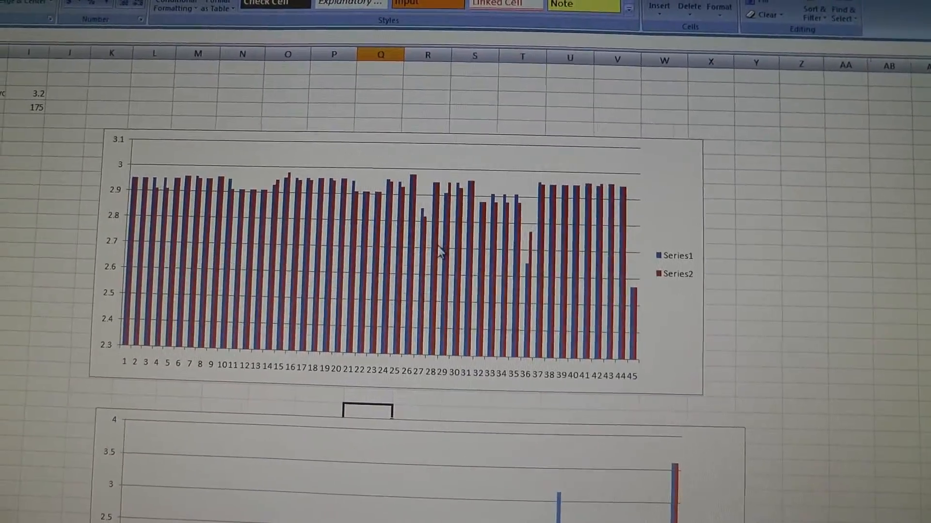
{"action": "scroll", "scroll_direction": "down", "scroll_amount": 3}
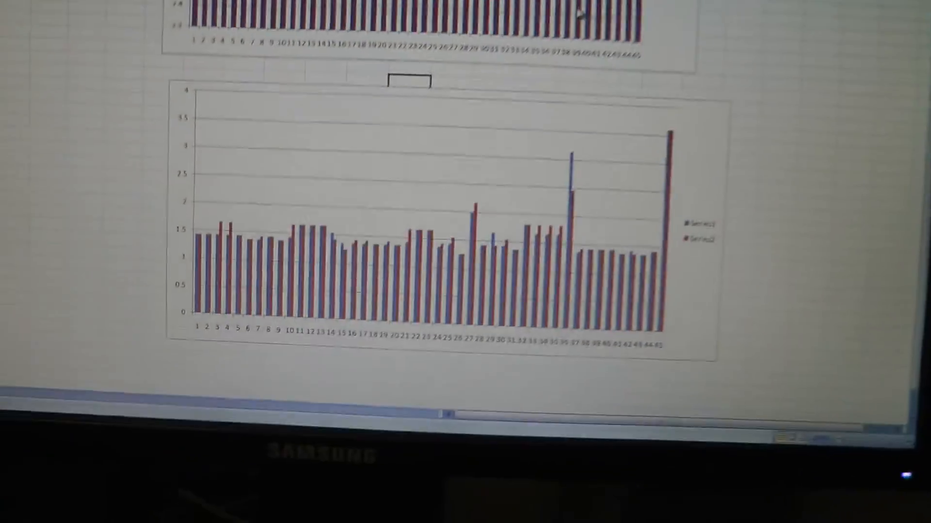